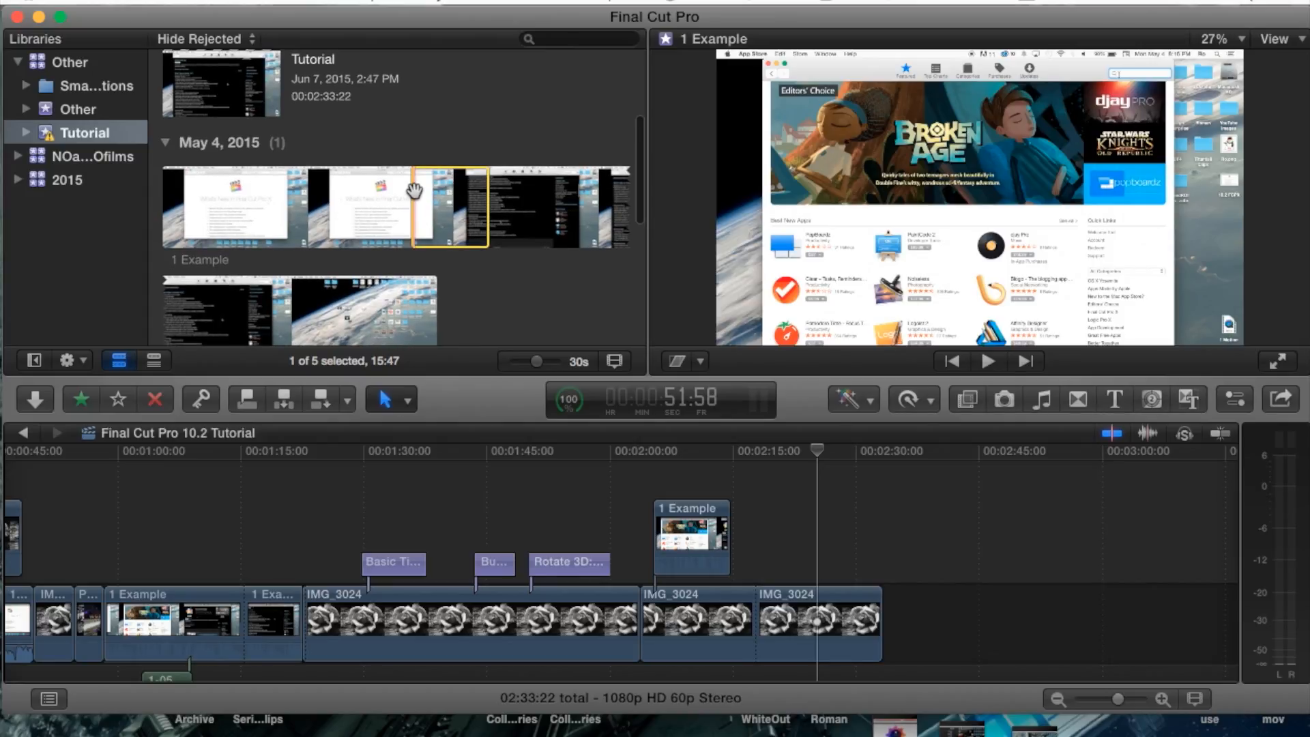
# - Connect another excerpt of '1 Example' above the IMG_3024 rose image later in the timeline
pyautogui.scroll(-3)
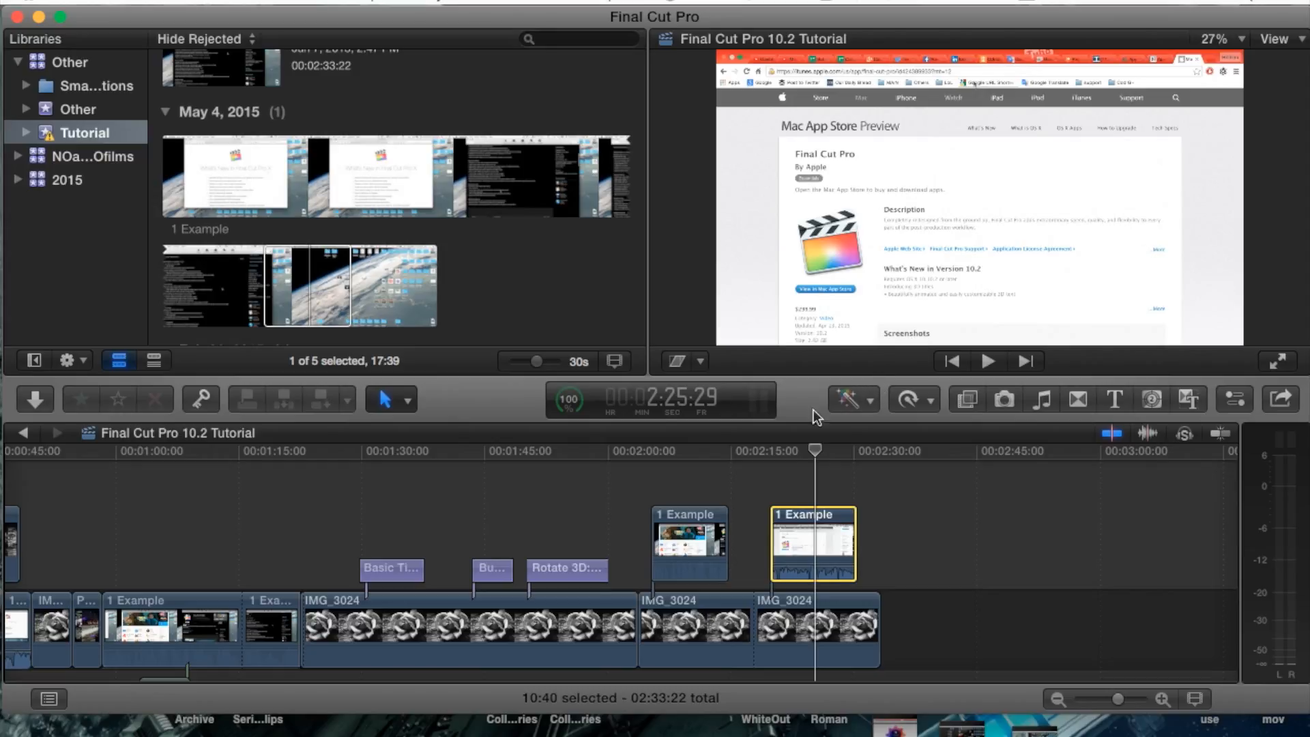
pyautogui.moveTo(853, 421)
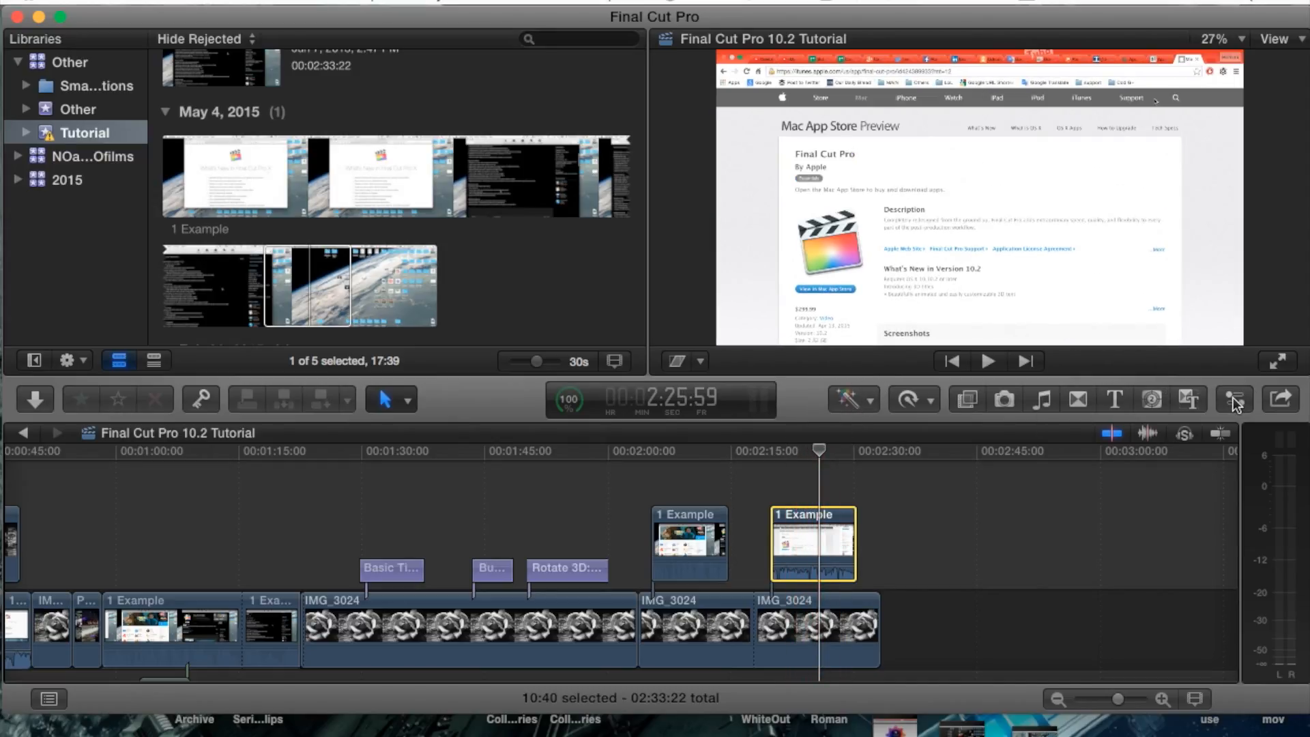
# - Show the new clip's Inspector settings and test Crop Left, returning it to 0 px
pyautogui.click(1235, 399)
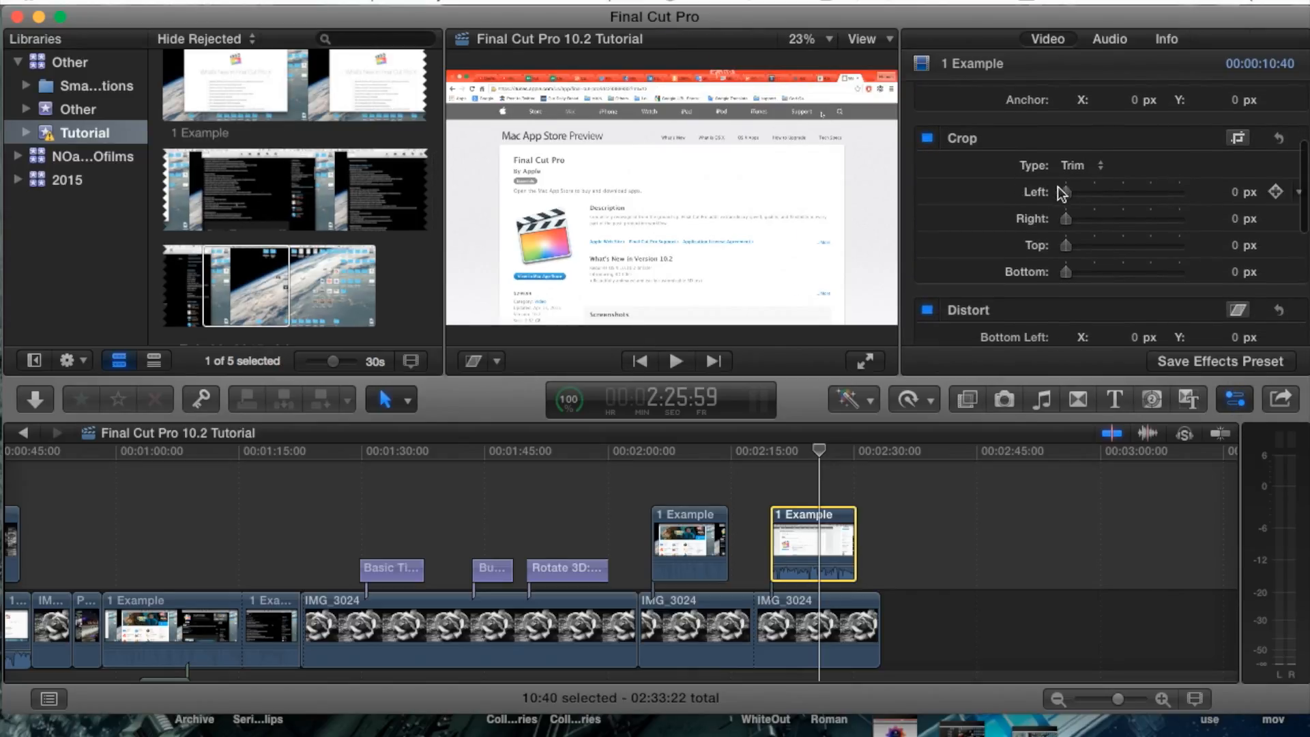
pyautogui.moveTo(1065, 191); pyautogui.dragTo(1132, 191)
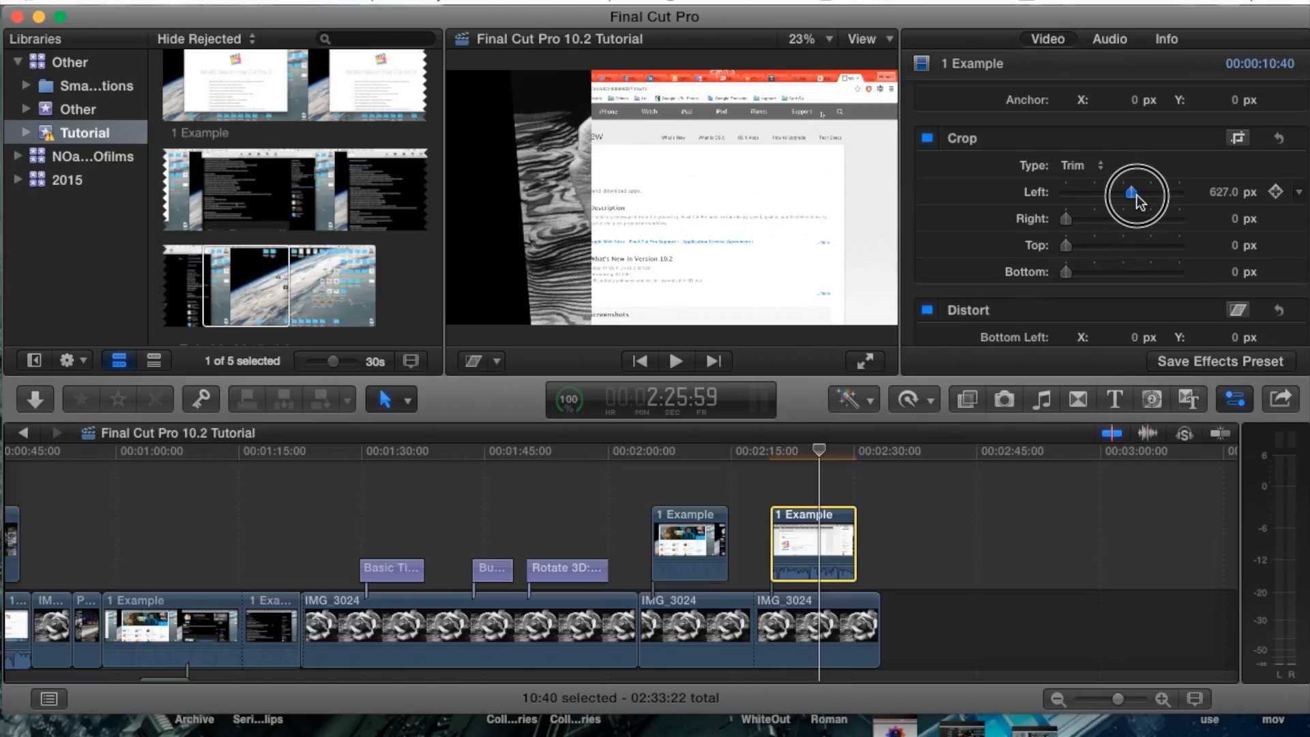
pyautogui.moveTo(1131, 192); pyautogui.dragTo(1165, 193)
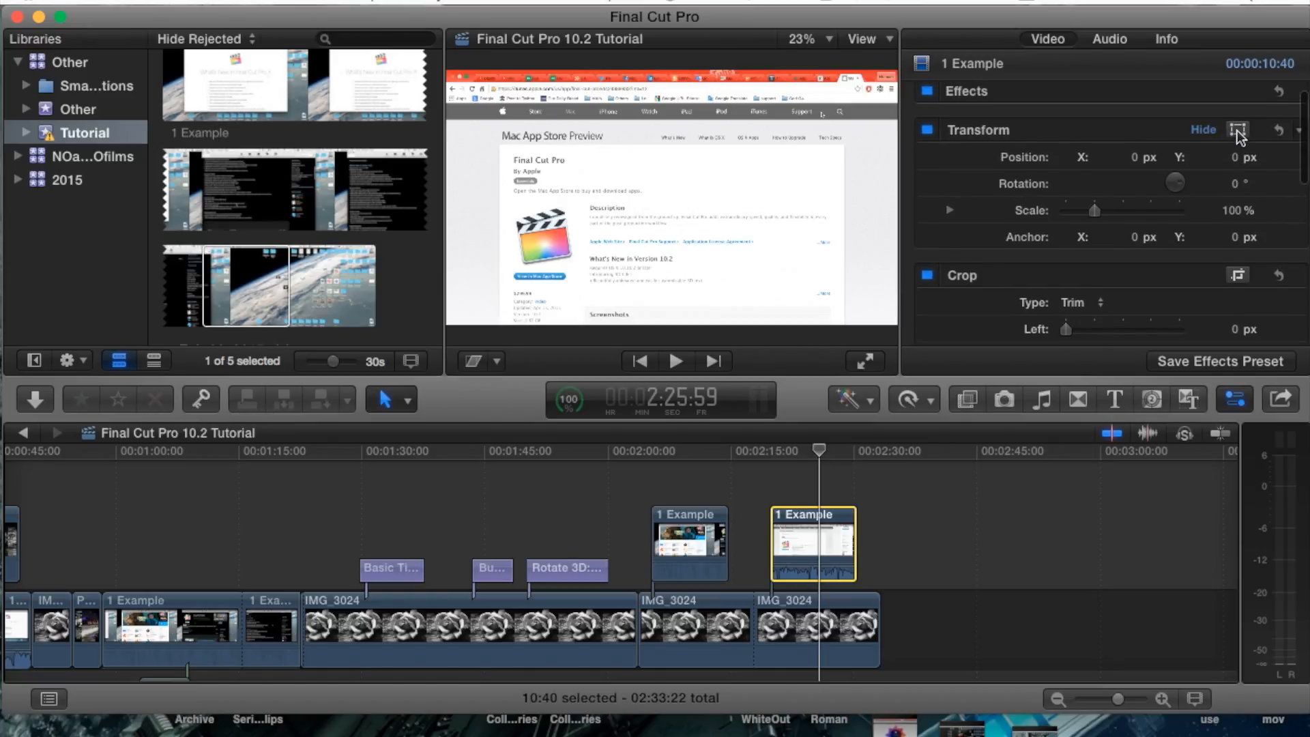
# - Turn on the Transform on-screen controls for the second '1 Example' clip
pyautogui.click(1237, 130)
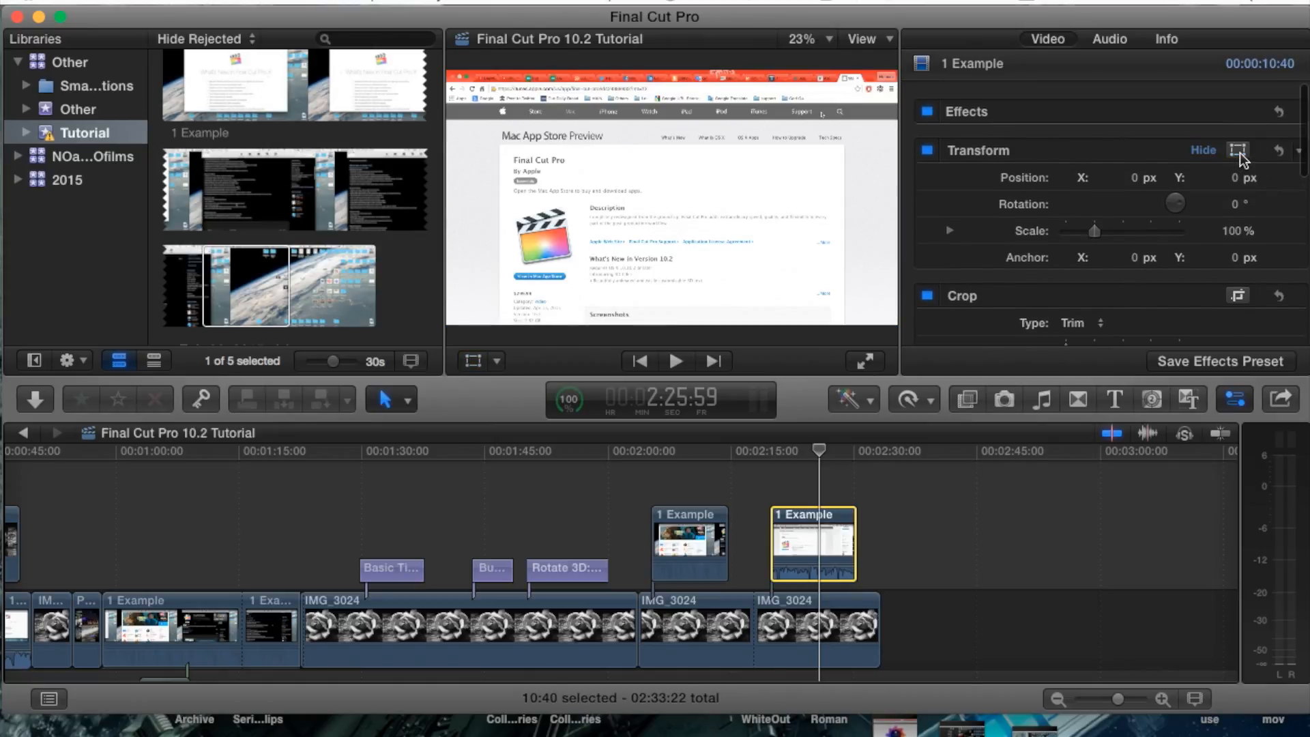
pyautogui.click(1239, 150)
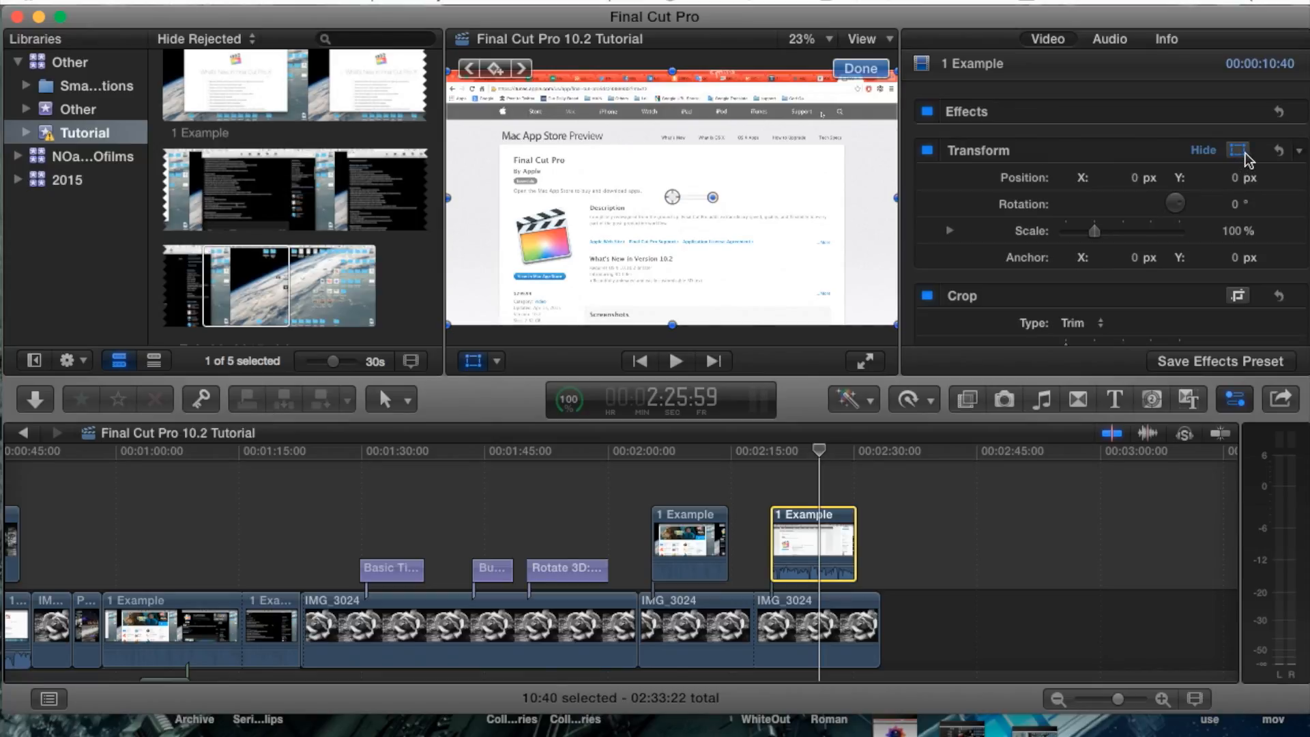
pyautogui.click(1240, 150)
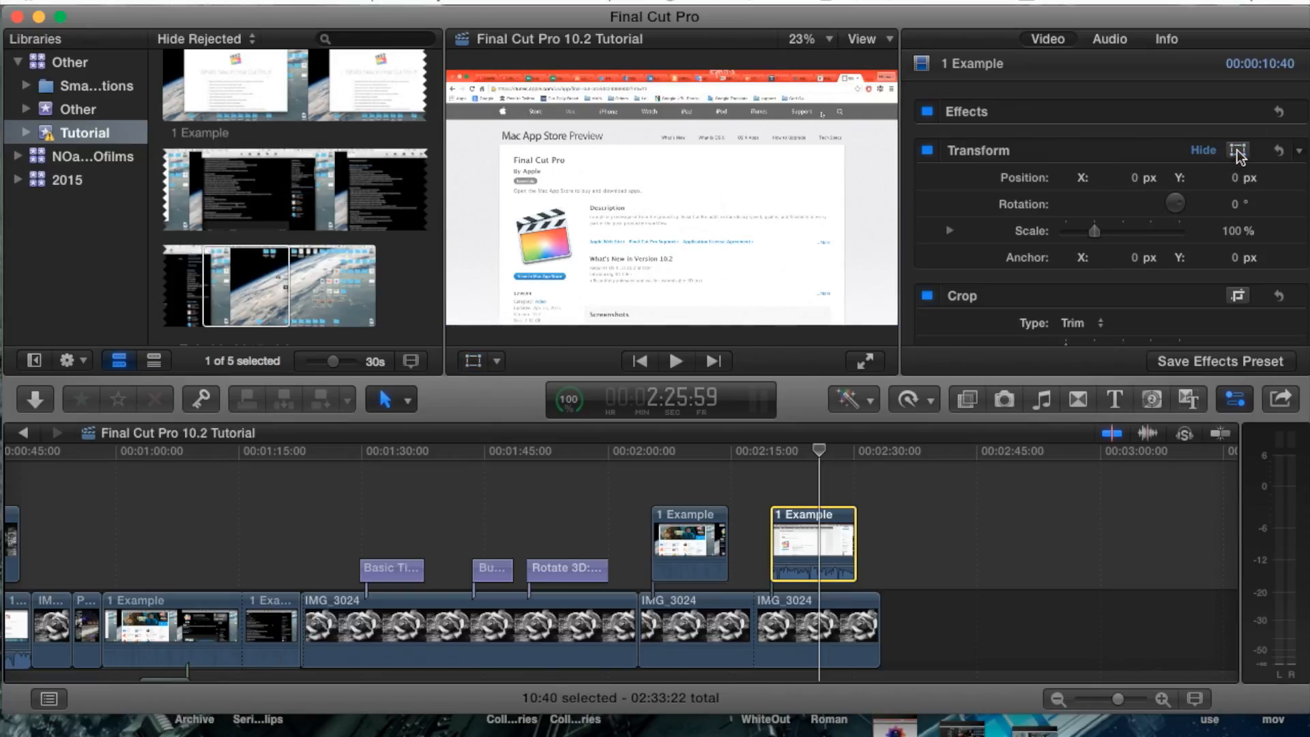
pyautogui.click(1239, 150)
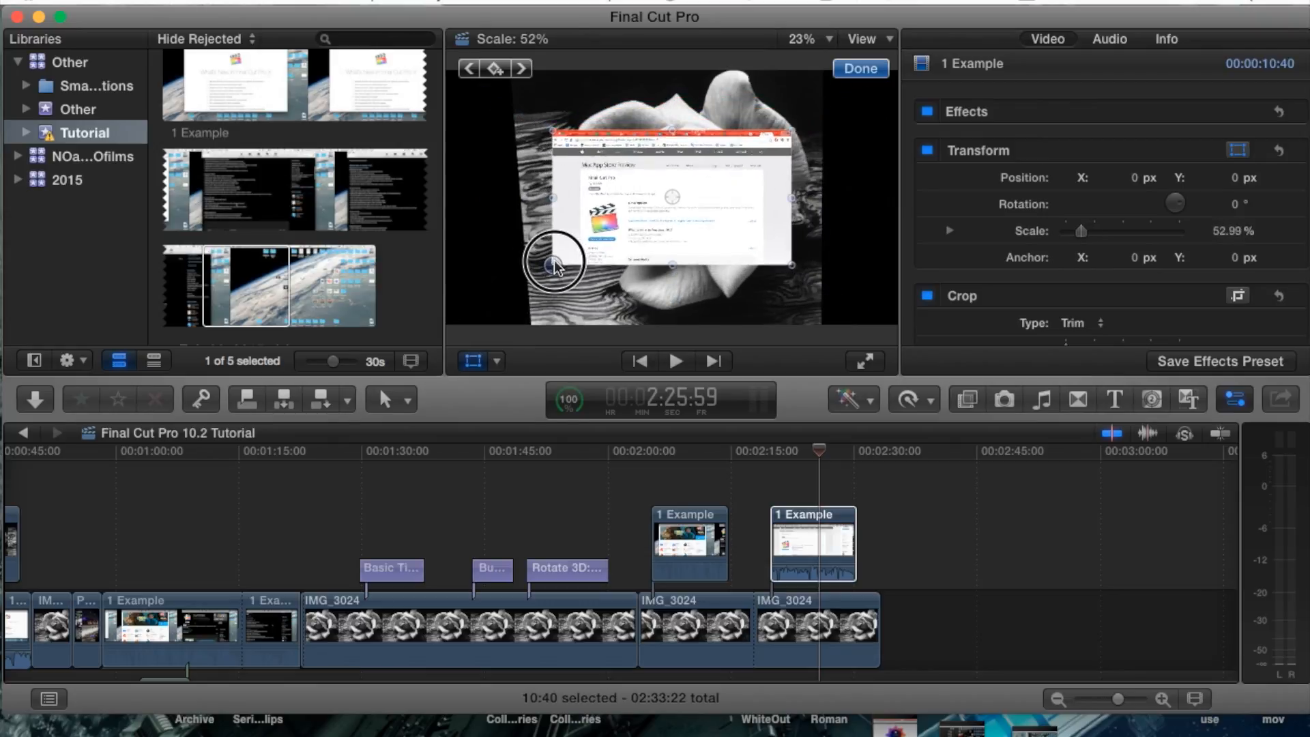
# - Shrink the overlay to about 43% and position it over the rose's upper left
pyautogui.moveTo(553, 264); pyautogui.dragTo(580, 249)
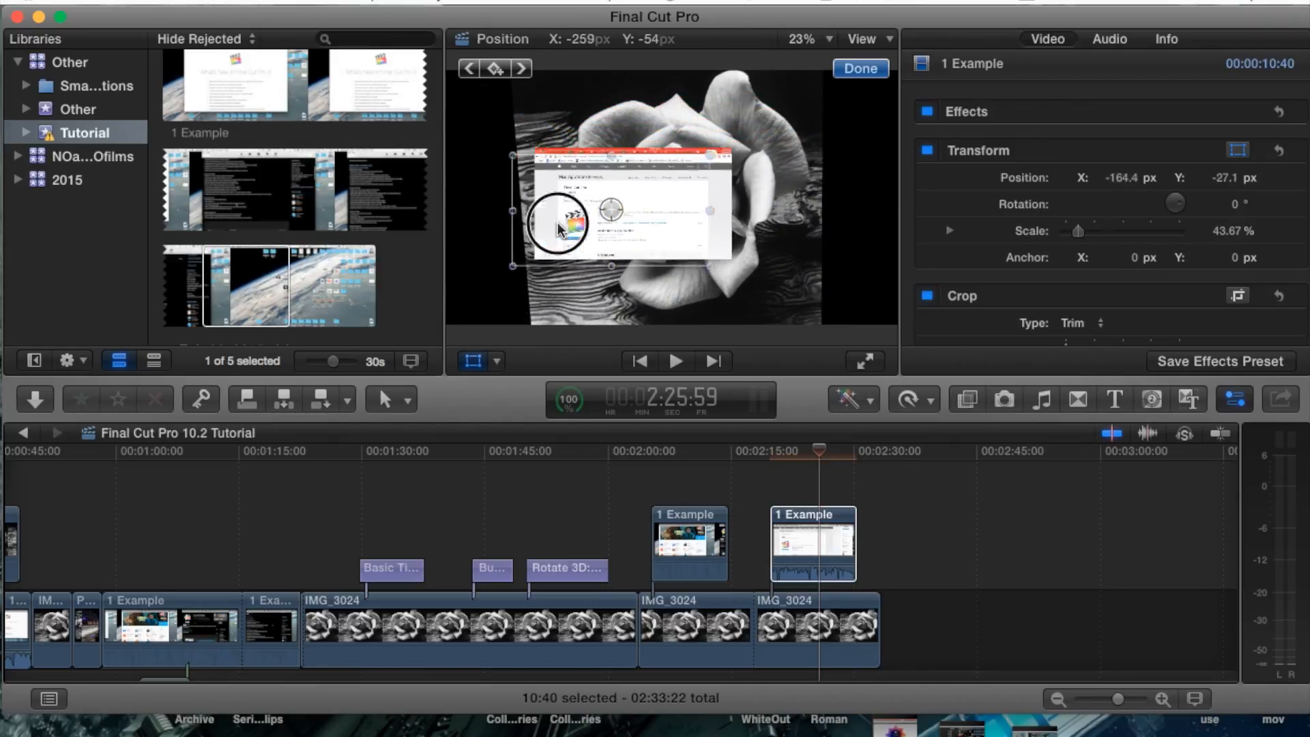
pyautogui.moveTo(555, 226); pyautogui.dragTo(601, 192)
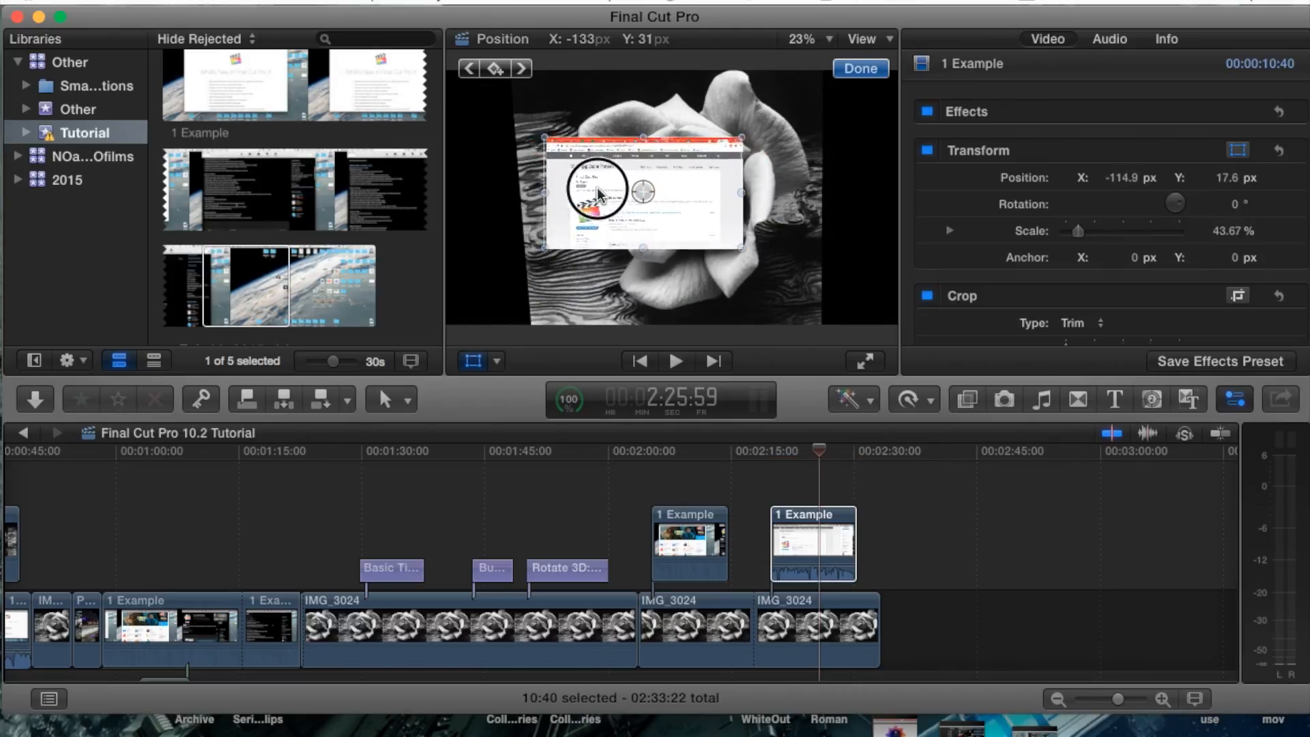
pyautogui.moveTo(599, 194); pyautogui.dragTo(555, 155)
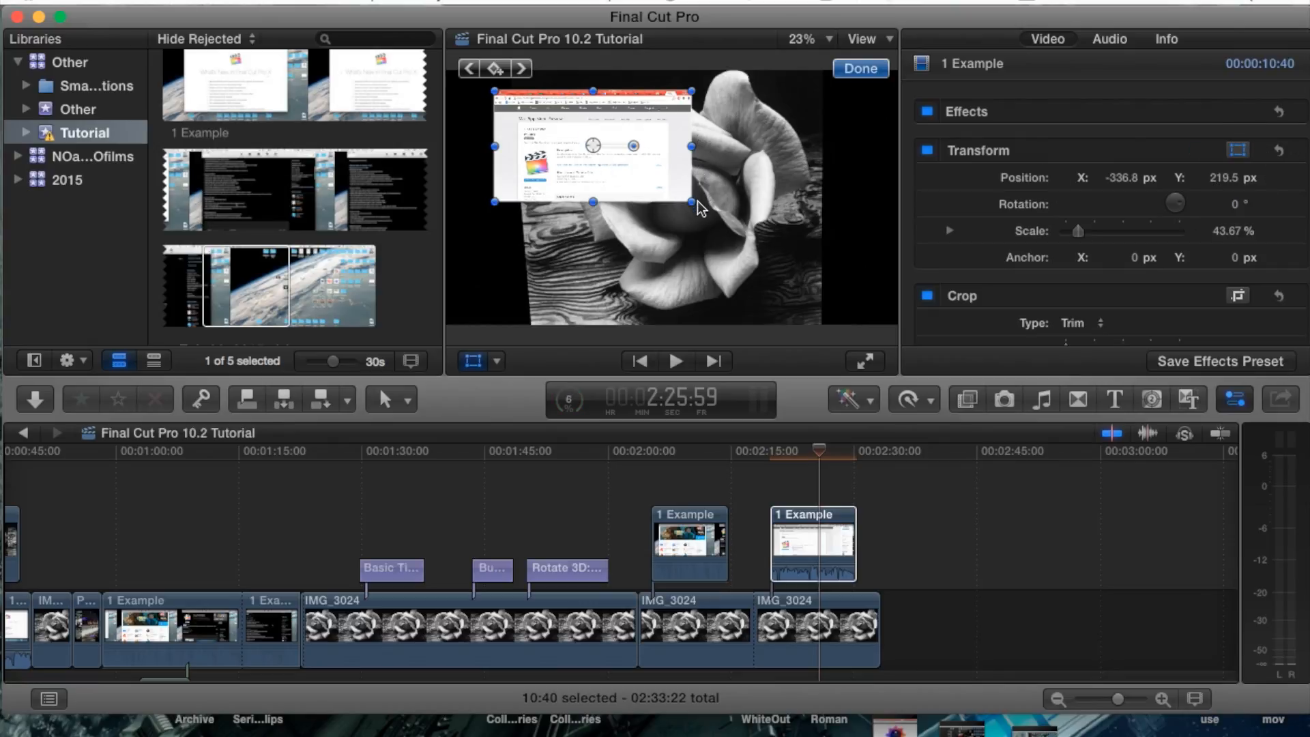
pyautogui.moveTo(700, 208); pyautogui.dragTo(691, 200)
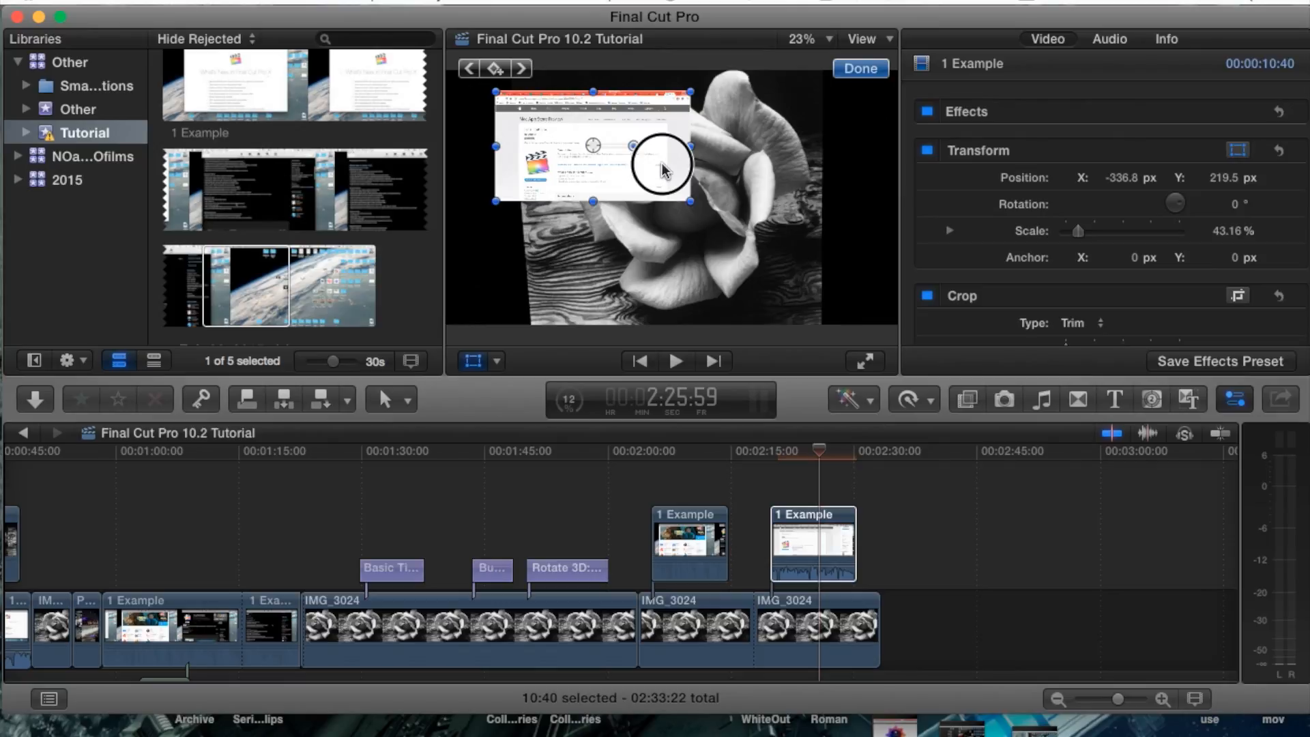
pyautogui.moveTo(663, 167); pyautogui.dragTo(648, 178)
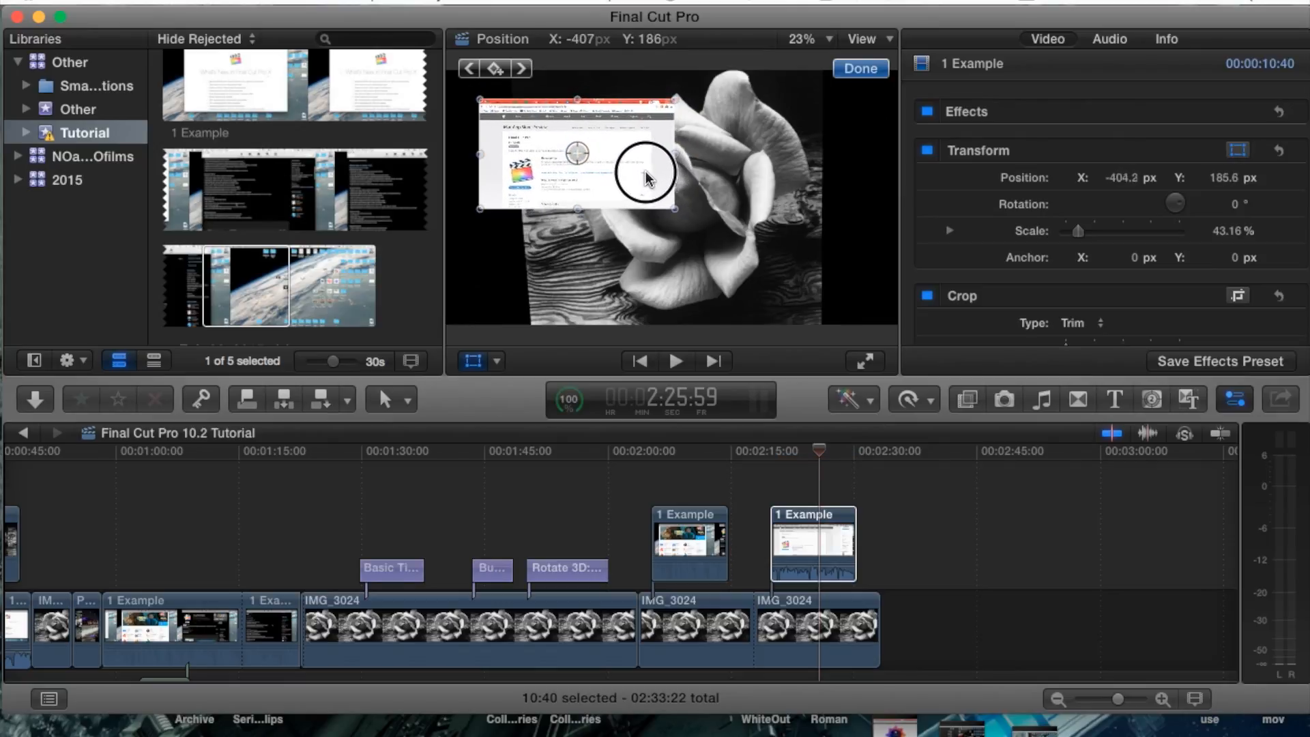
pyautogui.moveTo(647, 175); pyautogui.dragTo(635, 159)
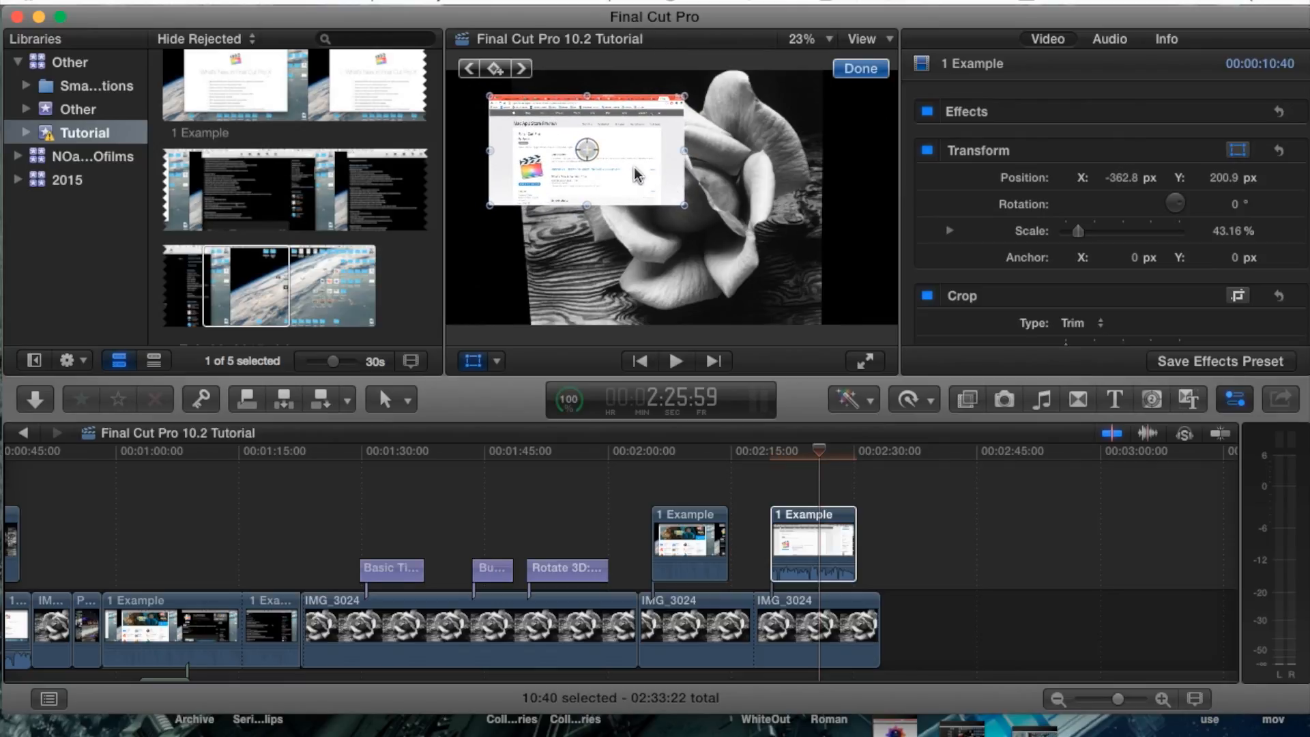
pyautogui.click(814, 449)
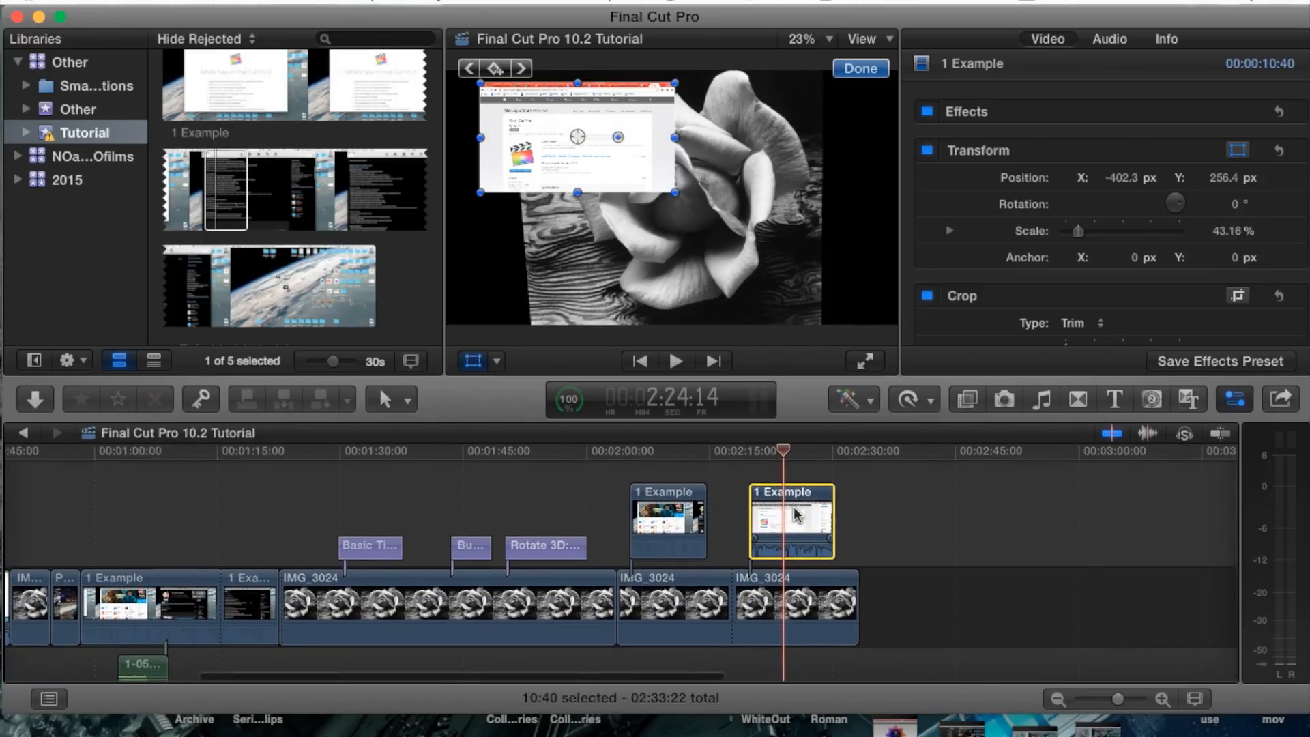
# - Connect a third '1 Example' clip, shrink it to about 41% top right, and move the playhead later
pyautogui.click(859, 68)
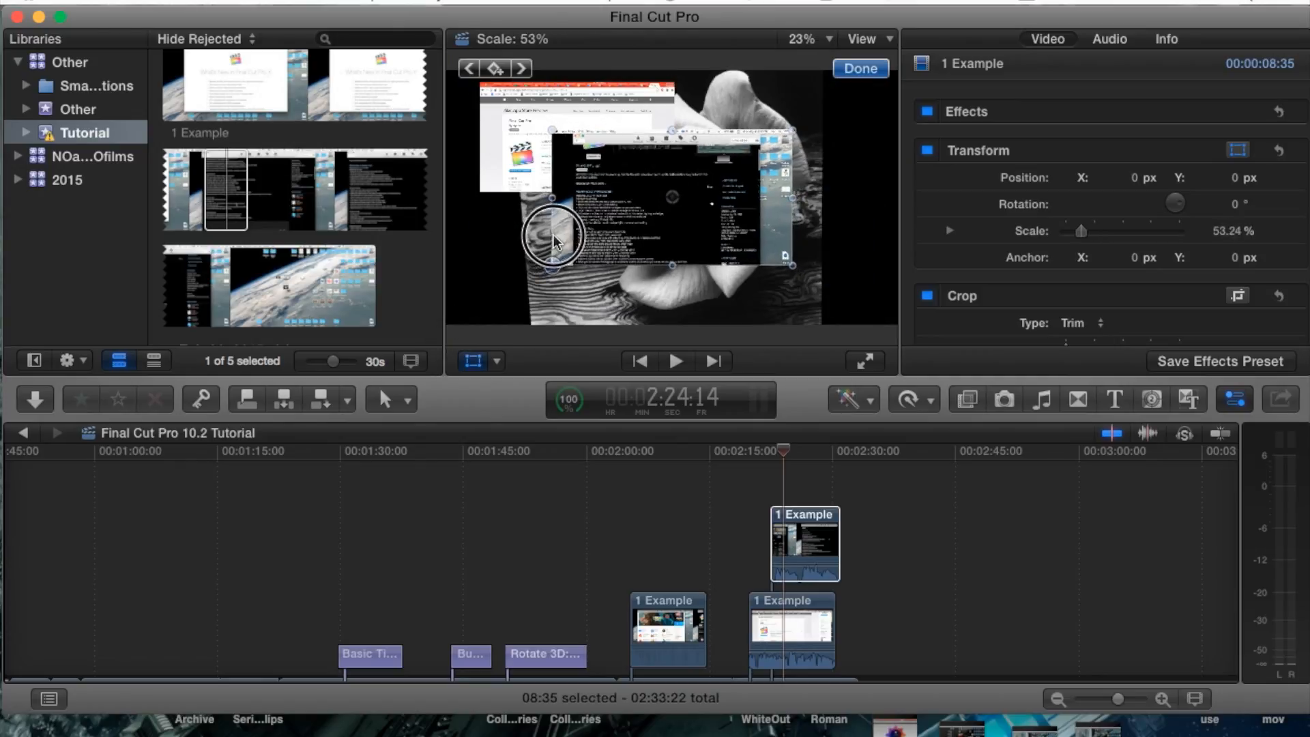
pyautogui.moveTo(551, 238); pyautogui.dragTo(752, 168)
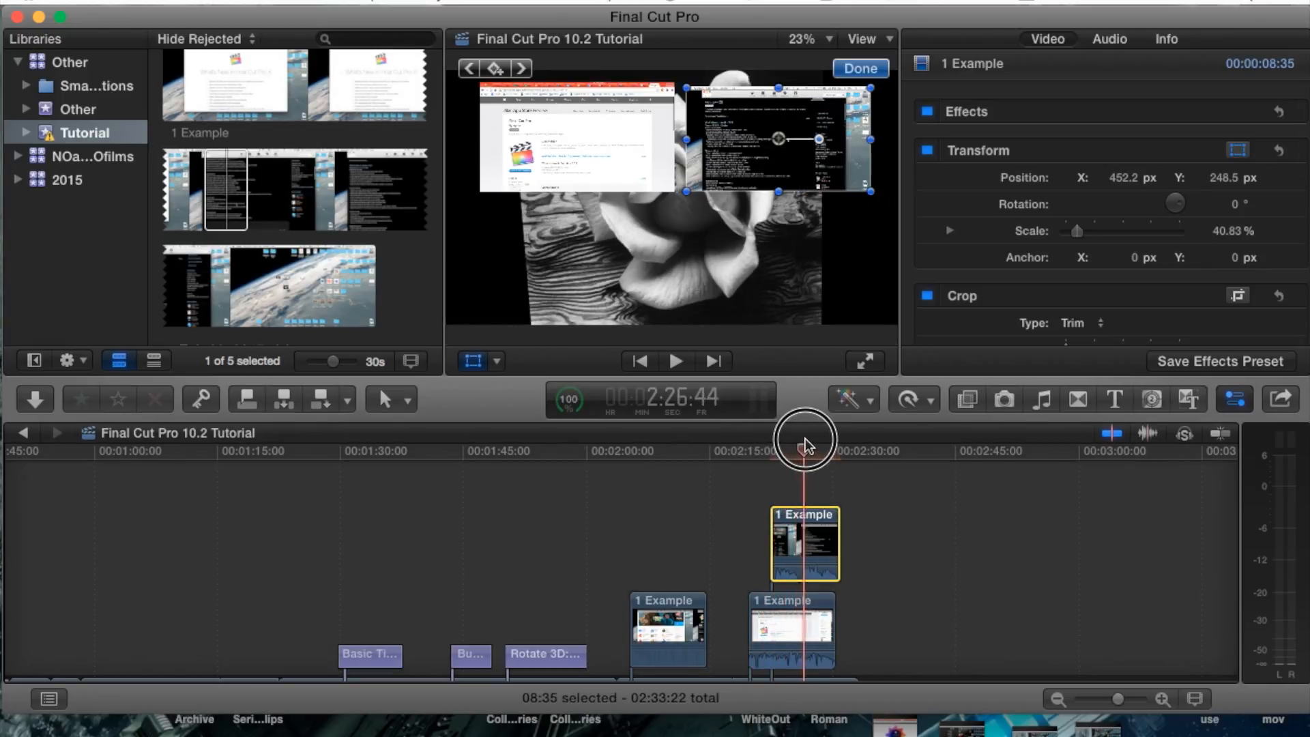
pyautogui.moveTo(804, 443); pyautogui.dragTo(777, 447)
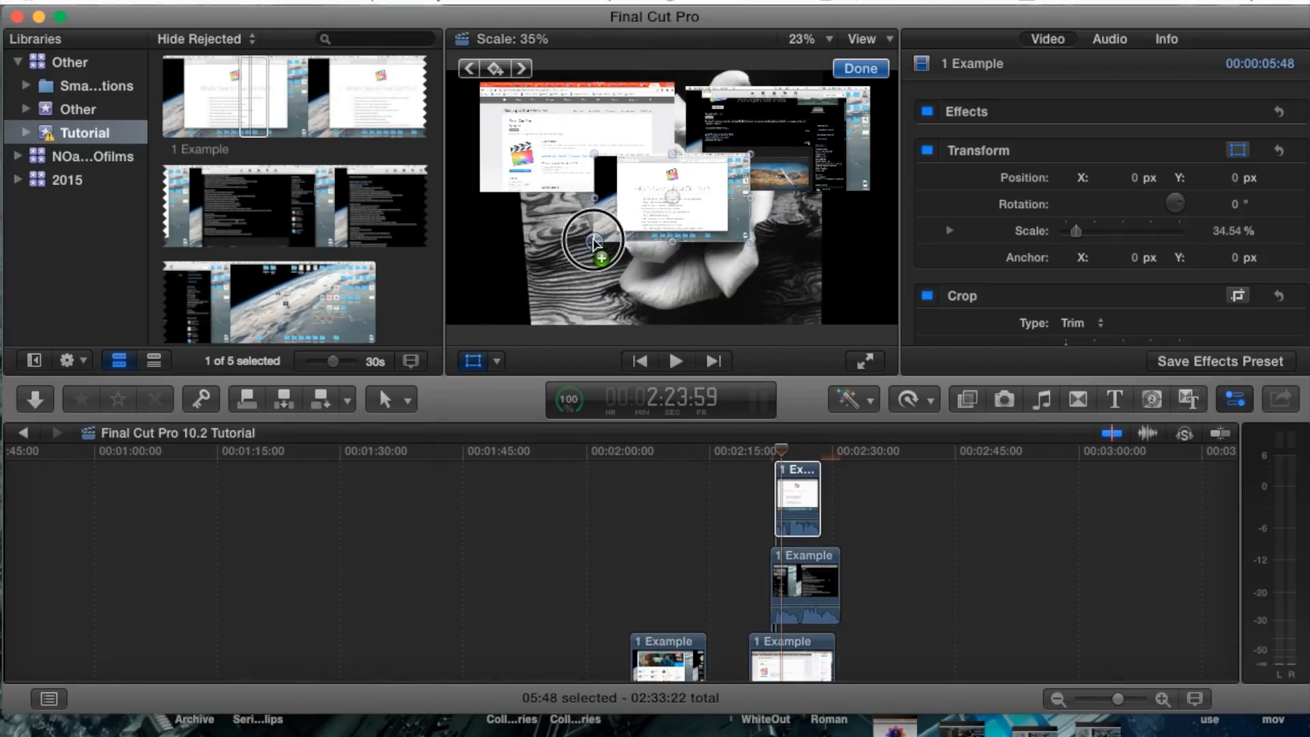
# - Drag the fourth '1 Example' clip, scaled to about 34%, over the rose's lower left
pyautogui.moveTo(595, 243); pyautogui.dragTo(526, 263)
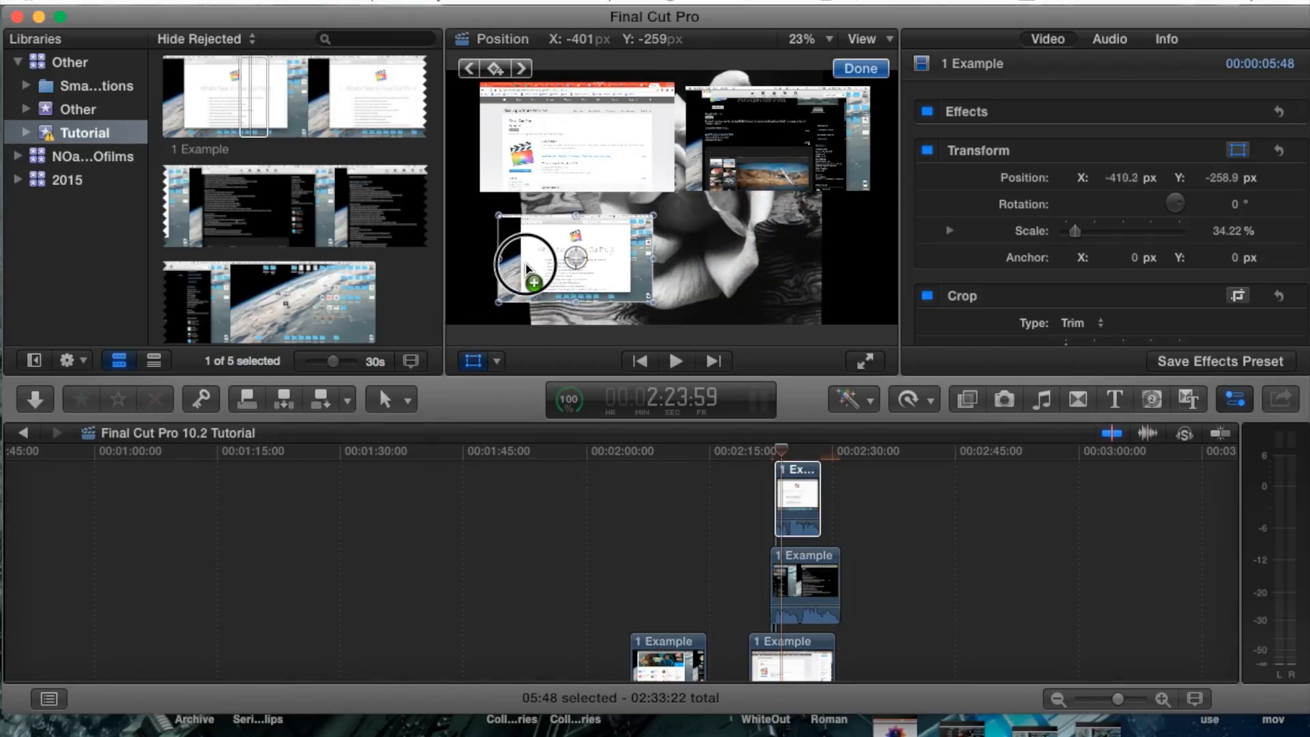